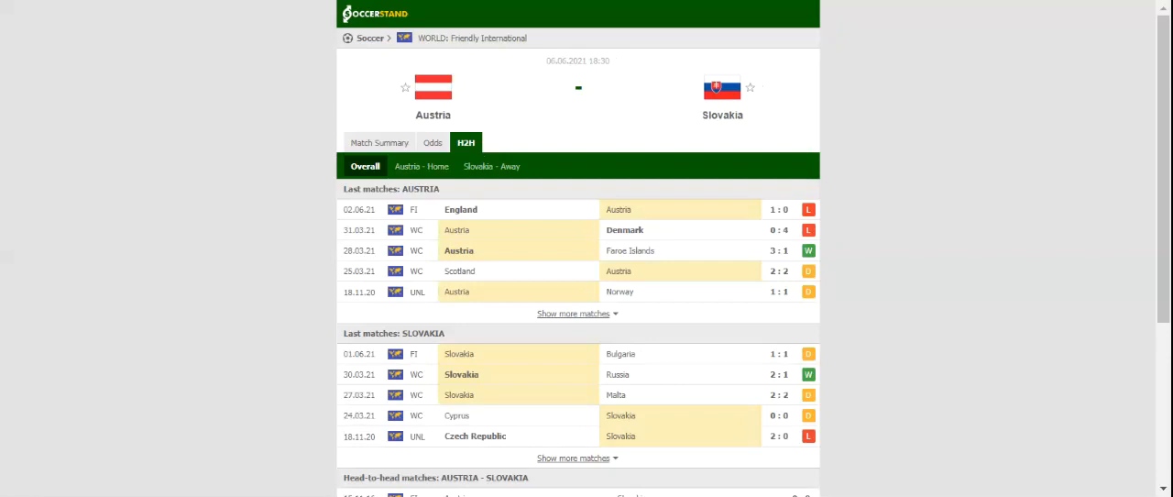
Show the Austria vs Slovakia full-time 1X2 odds, with Unibet leading at 1.68 home
left_click(433, 142)
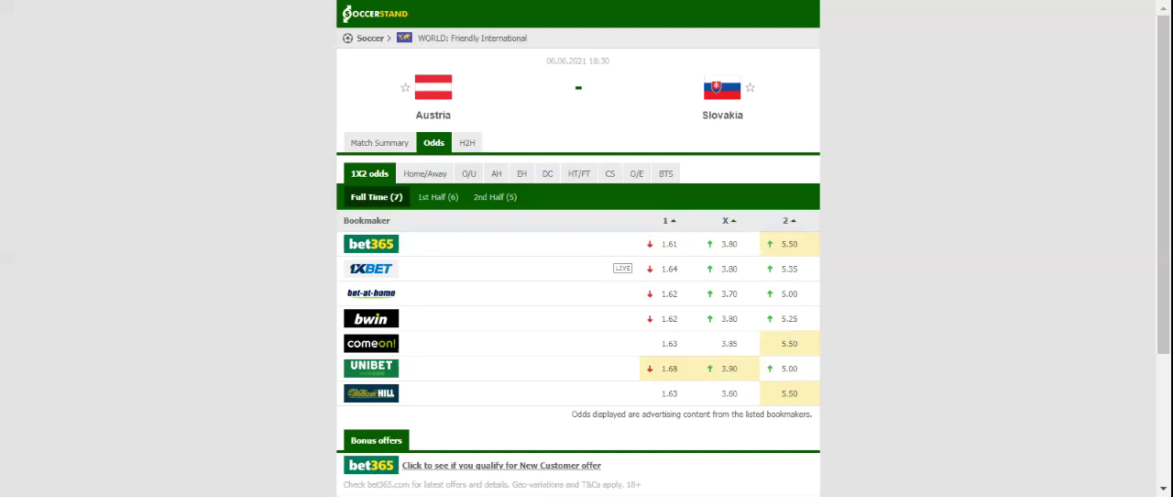
mouse_move(546, 5)
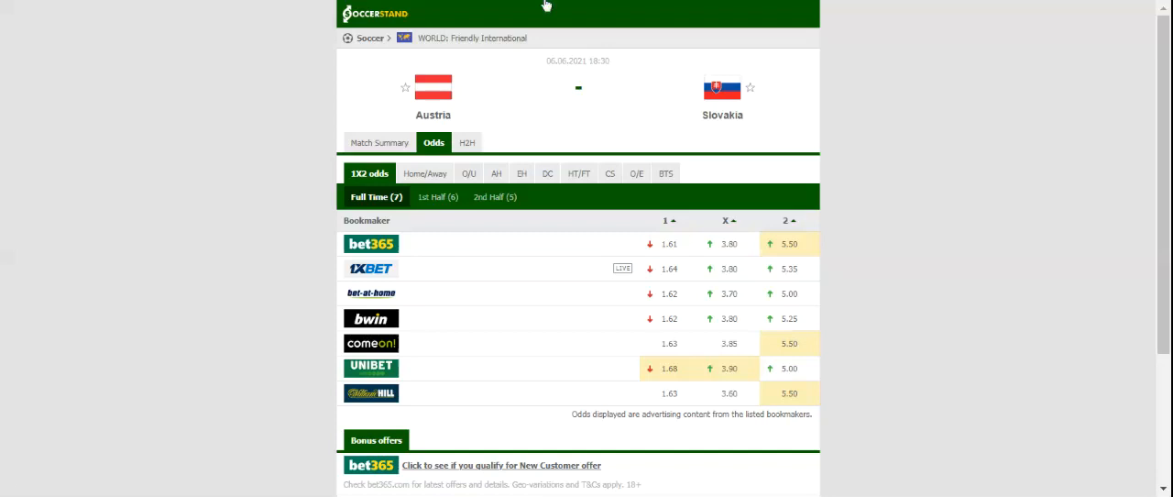